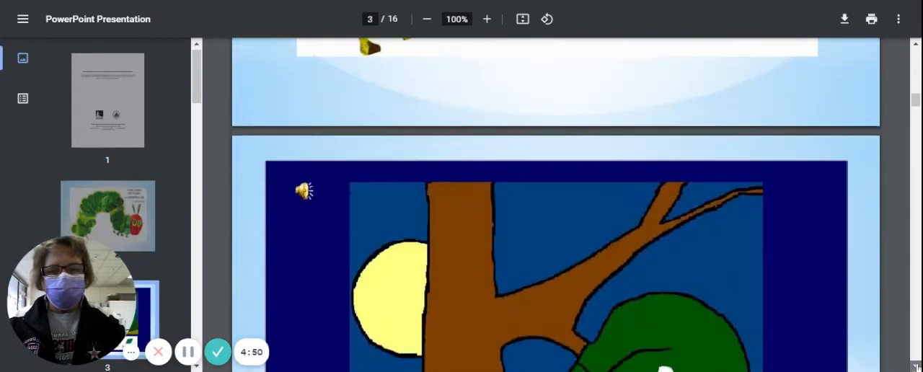
scroll(down, 3)
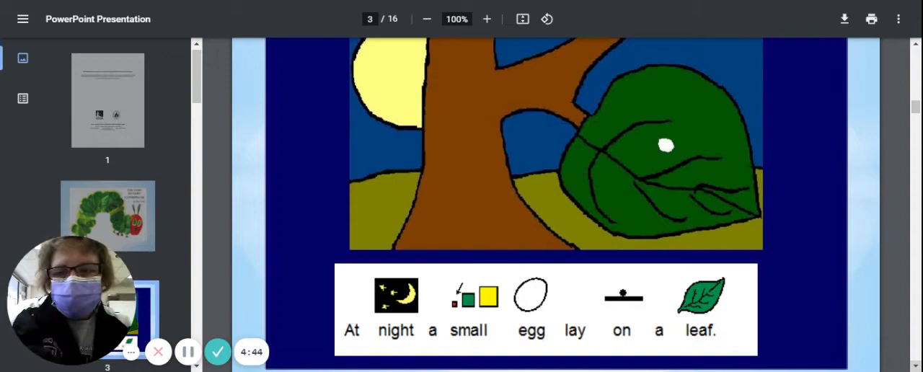
scroll(down, 3)
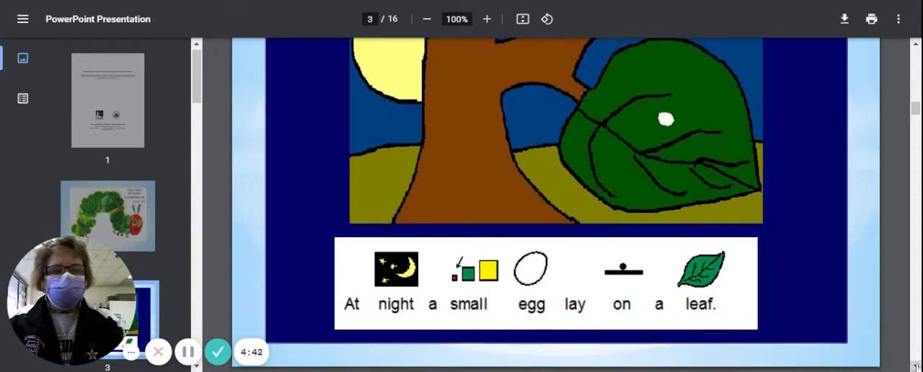
scroll(down, 3)
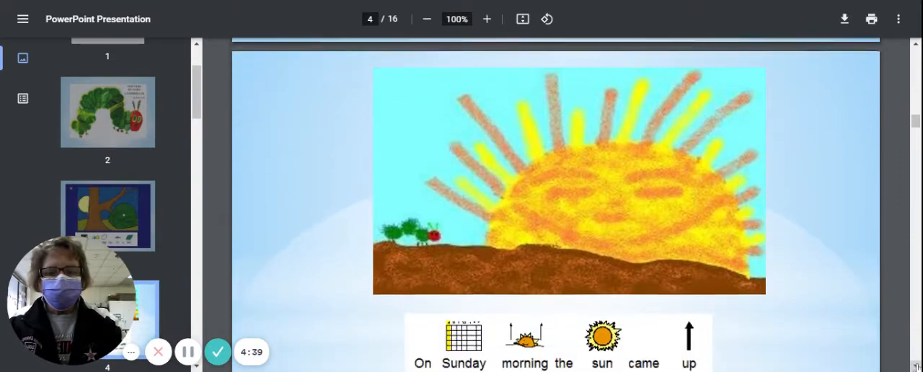
scroll(down, 3)
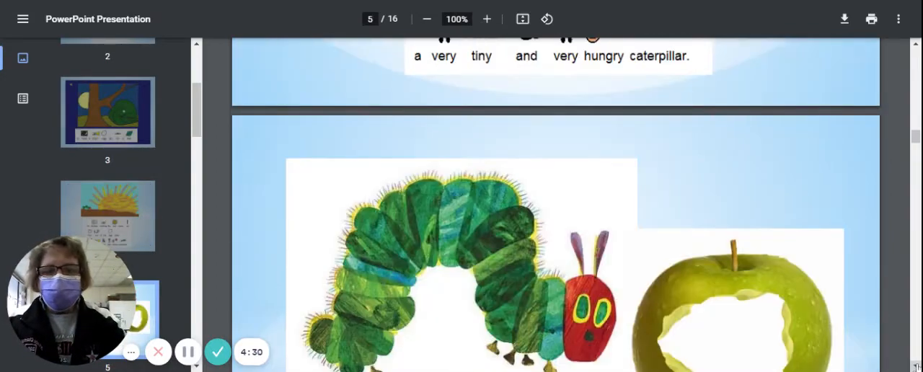
scroll(down, 3)
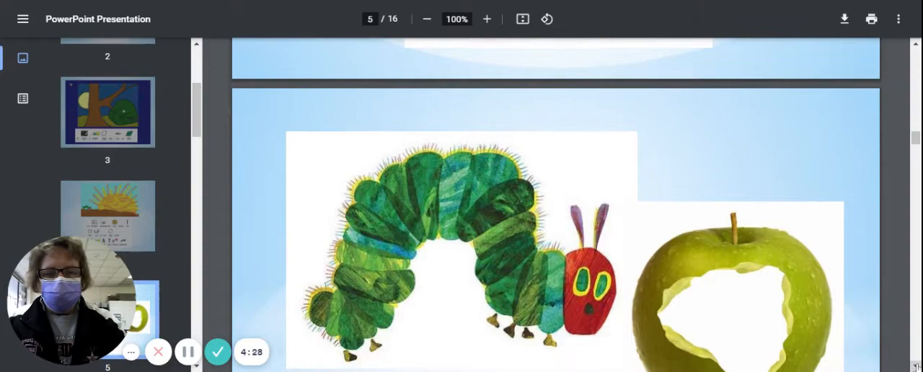
scroll(down, 3)
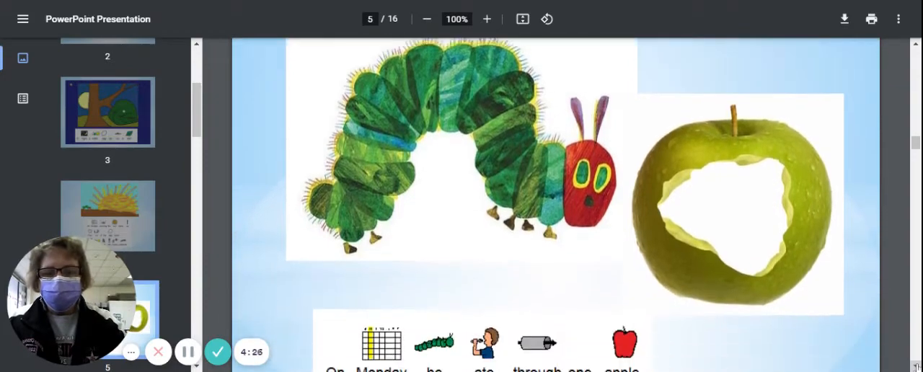
scroll(down, 3)
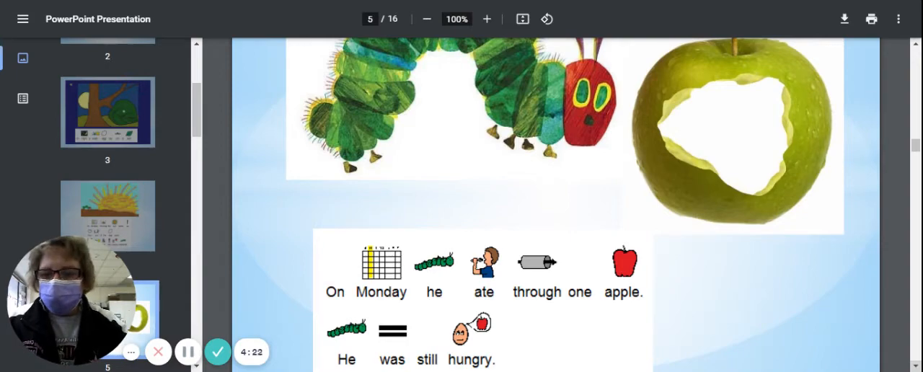
scroll(down, 3)
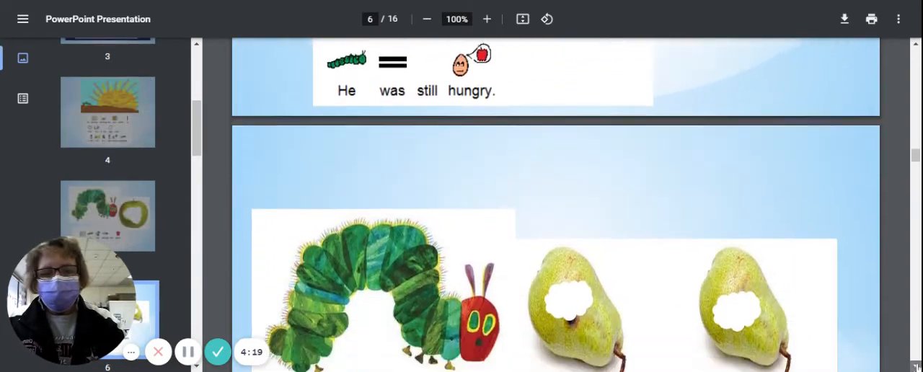
scroll(down, 3)
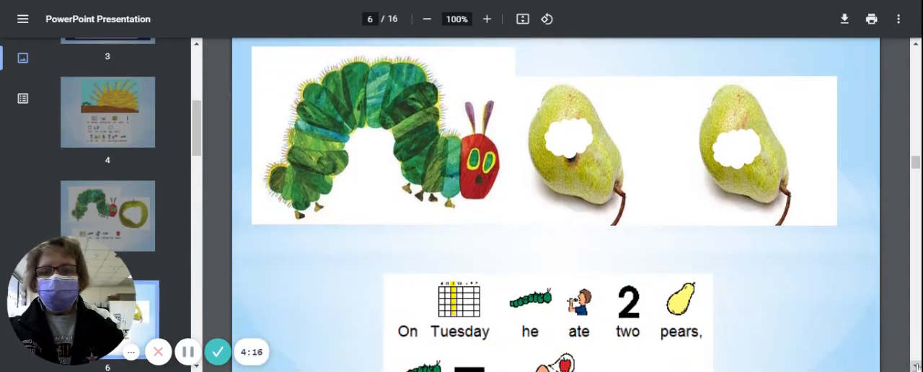
scroll(down, 3)
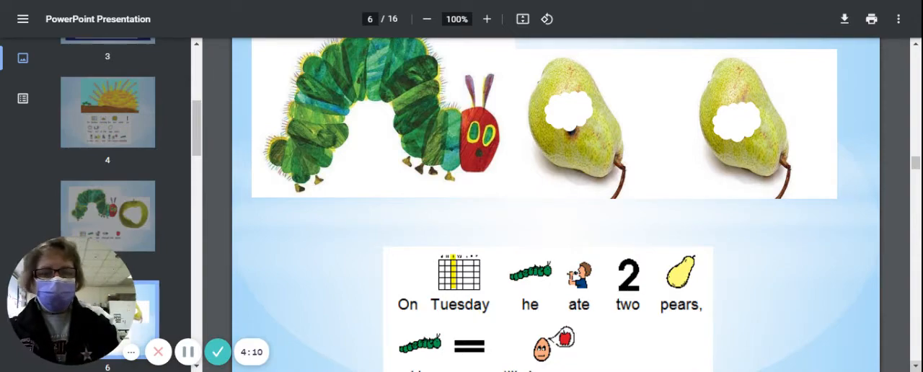
scroll(down, 3)
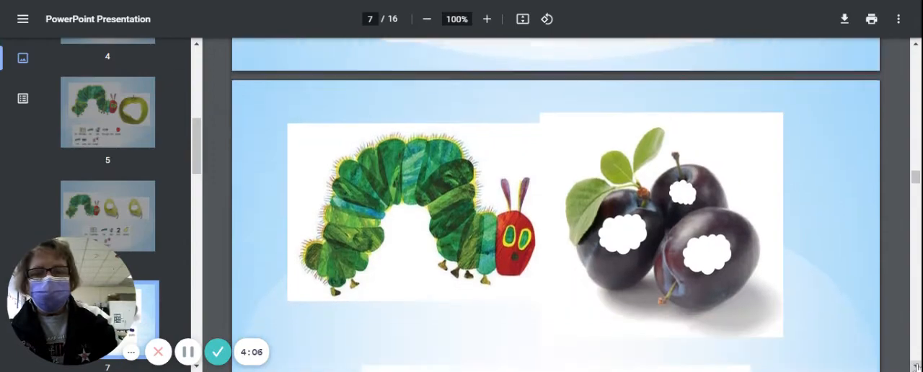
scroll(down, 3)
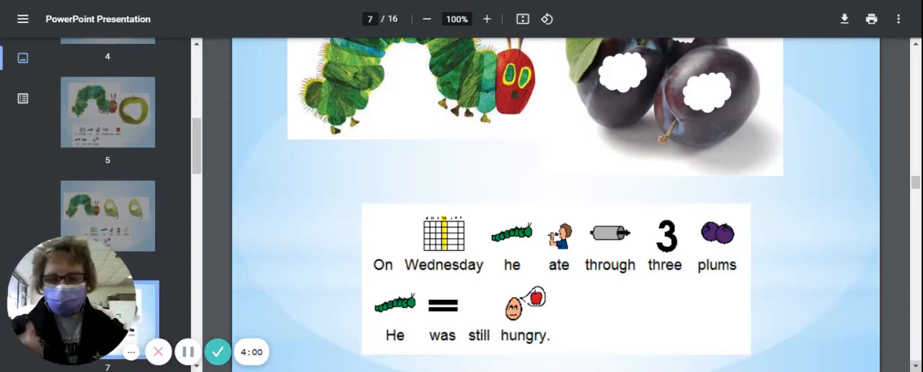
scroll(down, 3)
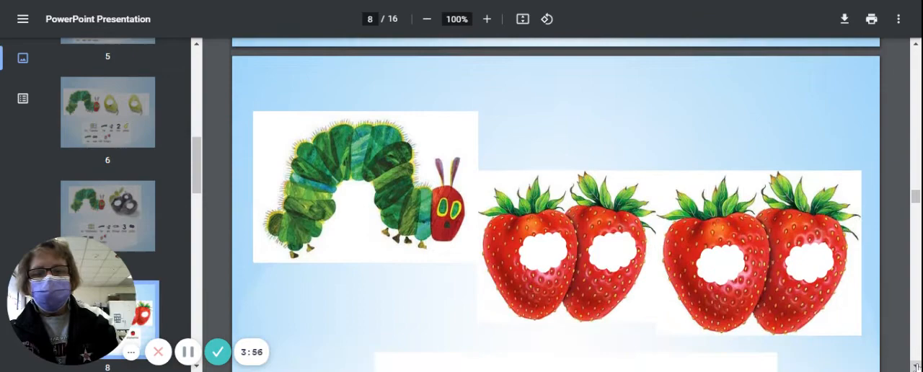
scroll(down, 3)
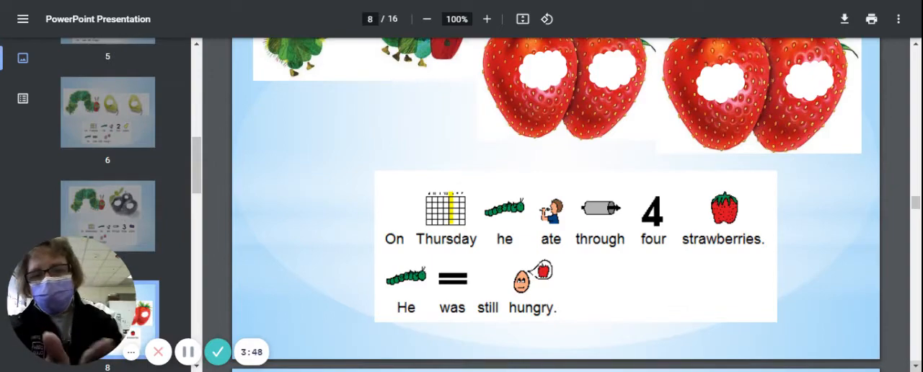
scroll(down, 3)
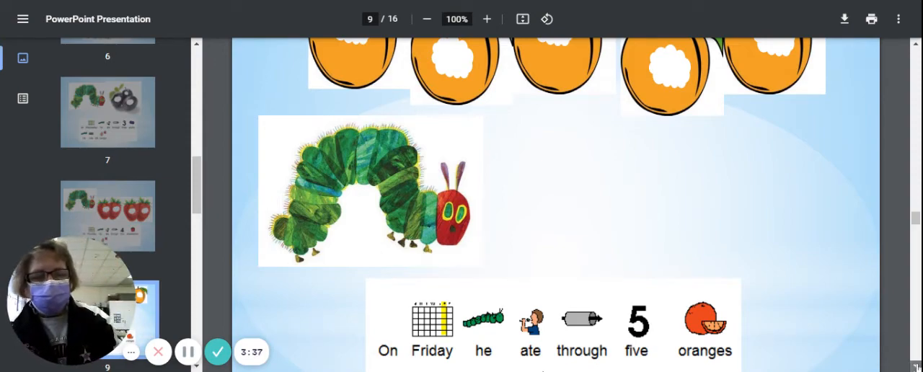
scroll(down, 3)
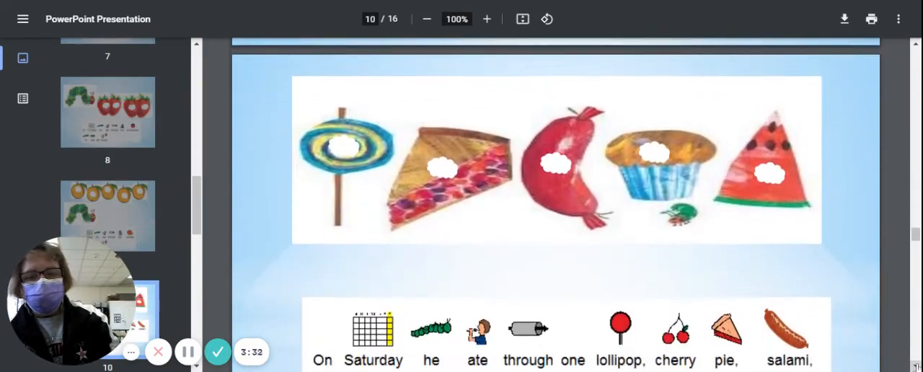
scroll(down, 3)
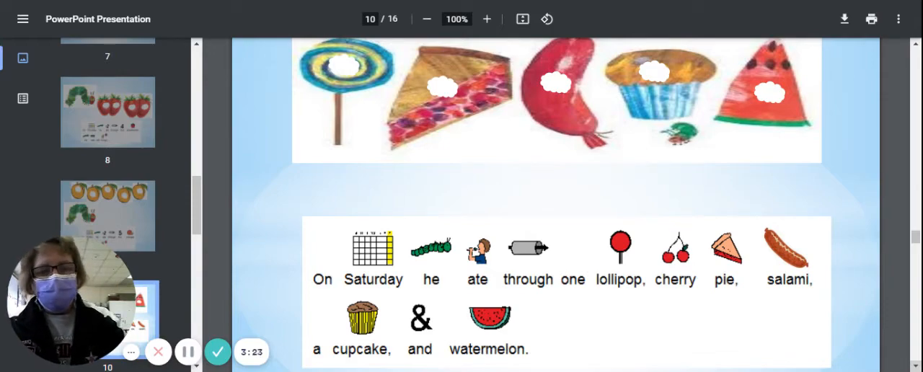
scroll(down, 3)
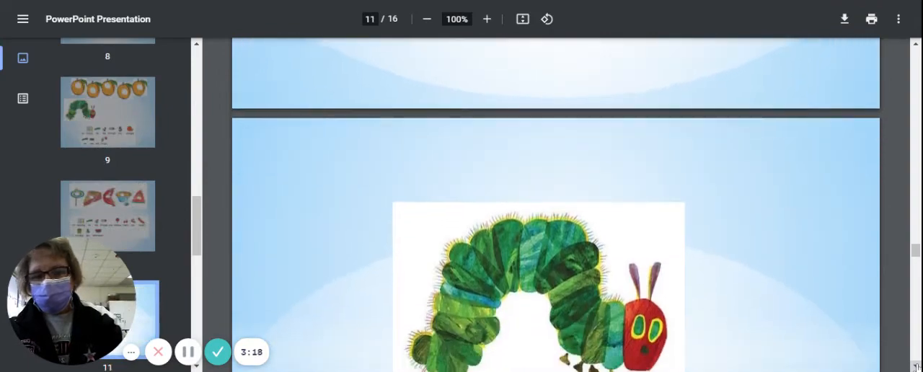
scroll(down, 3)
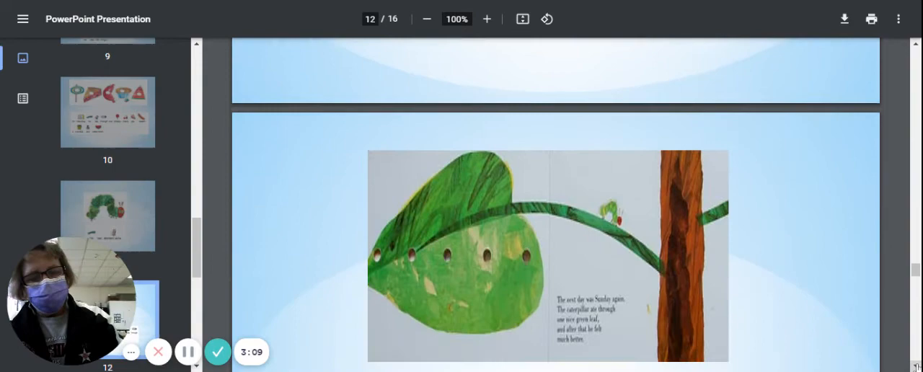
scroll(down, 3)
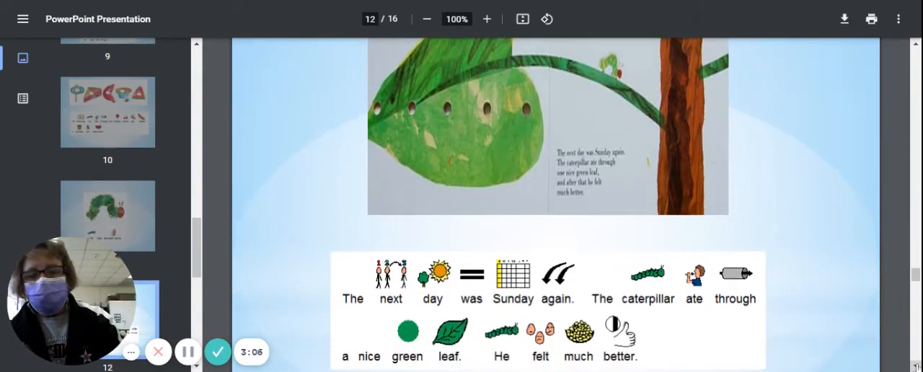
scroll(up, 3)
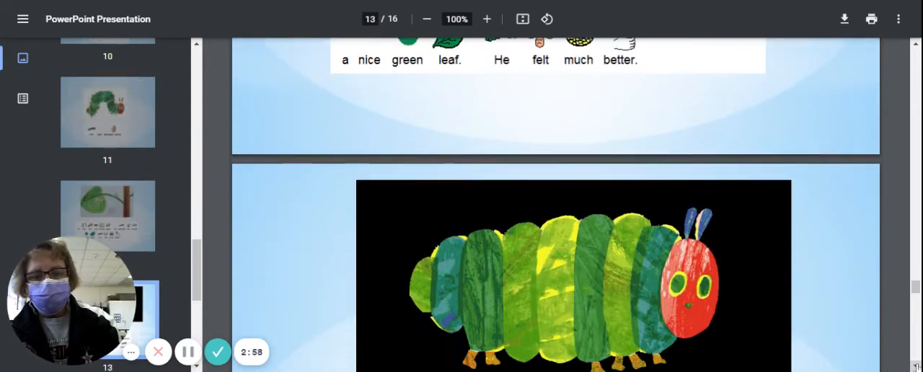
scroll(down, 3)
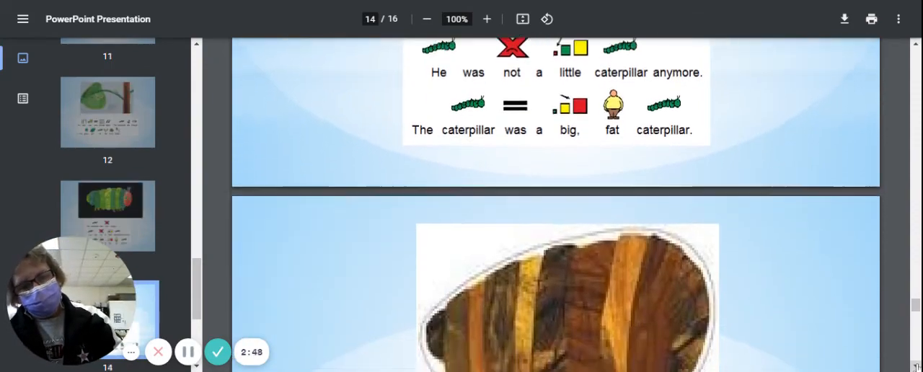
scroll(down, 3)
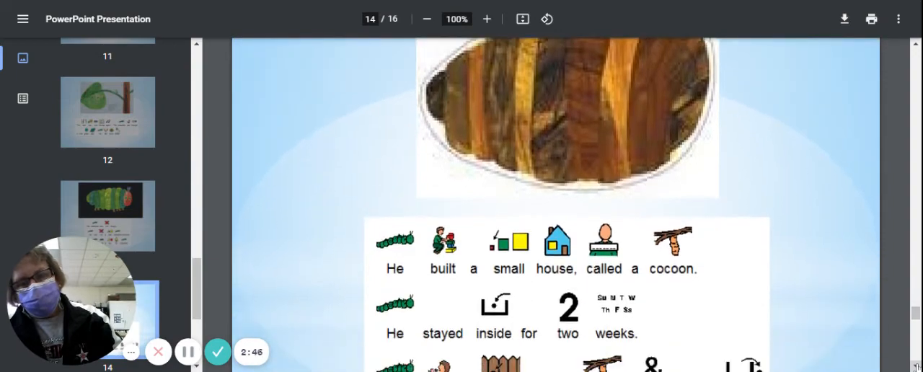
scroll(down, 3)
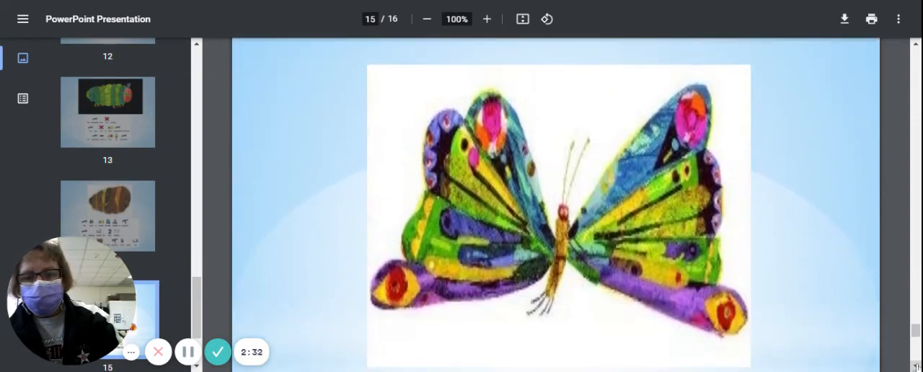
scroll(down, 3)
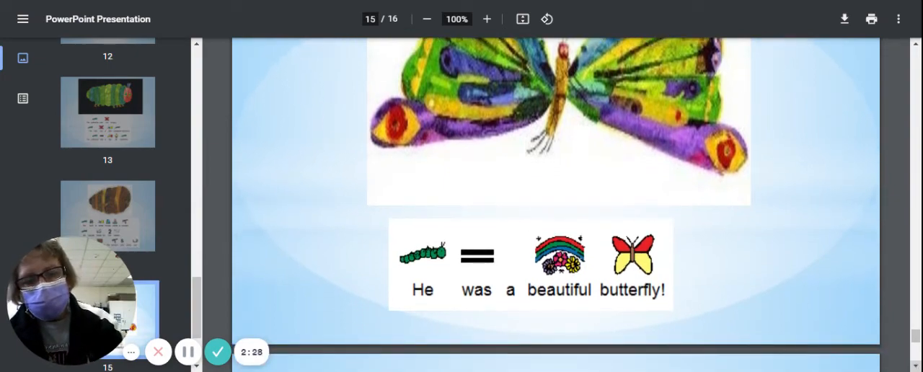
scroll(down, 3)
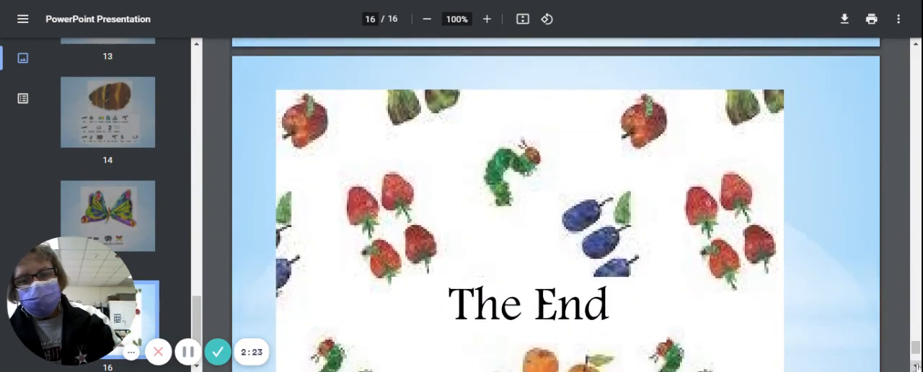
scroll(down, 3)
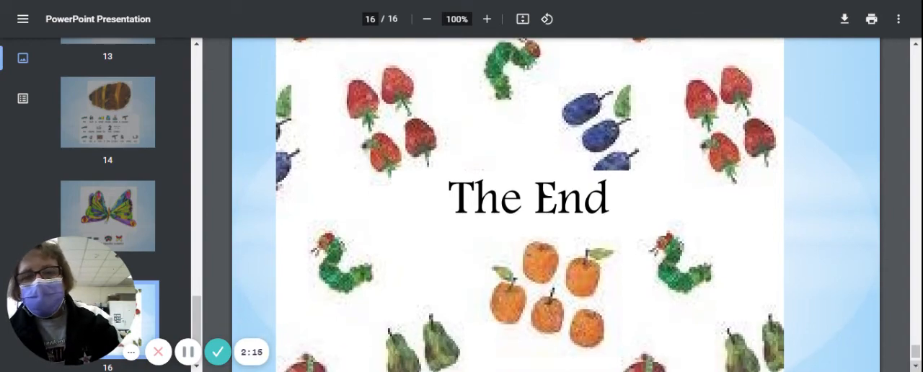
scroll(down, 3)
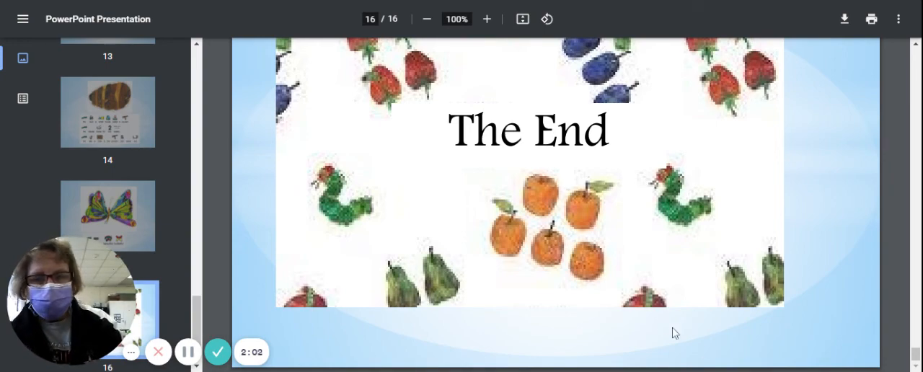
mouse_move(254, 312)
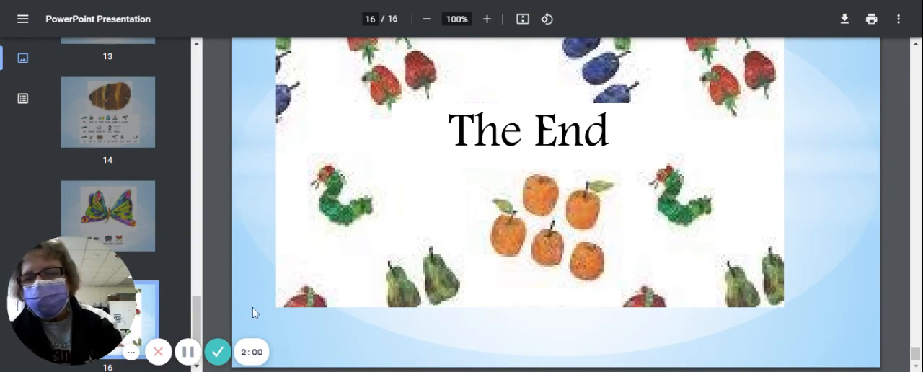
mouse_move(218, 352)
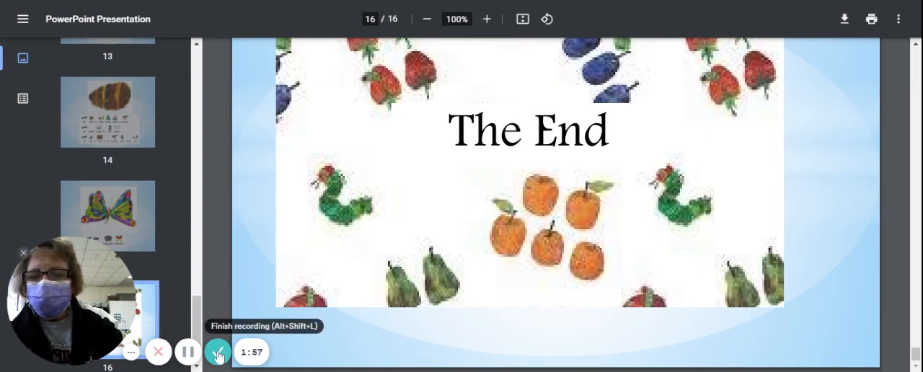